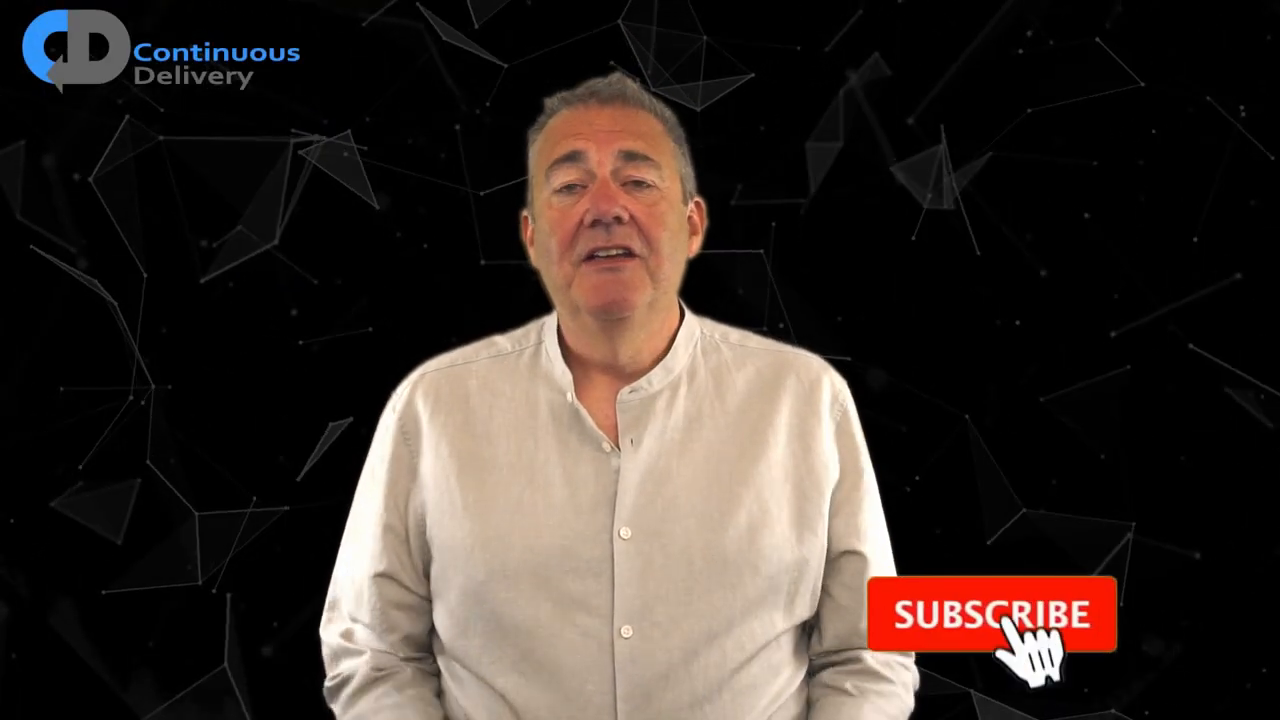
- Run XMLToJsonTest with coverage from the gutter and view the coverage results
left_click(990, 614)
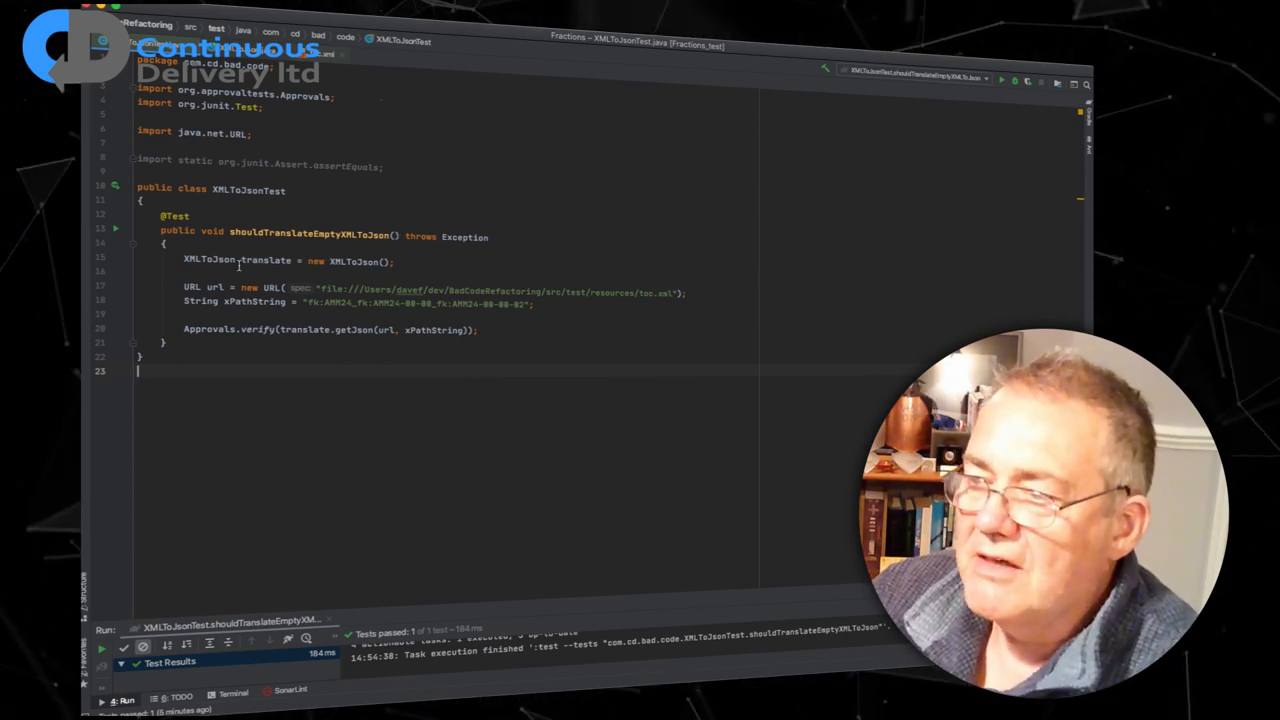
double_click(266, 260)
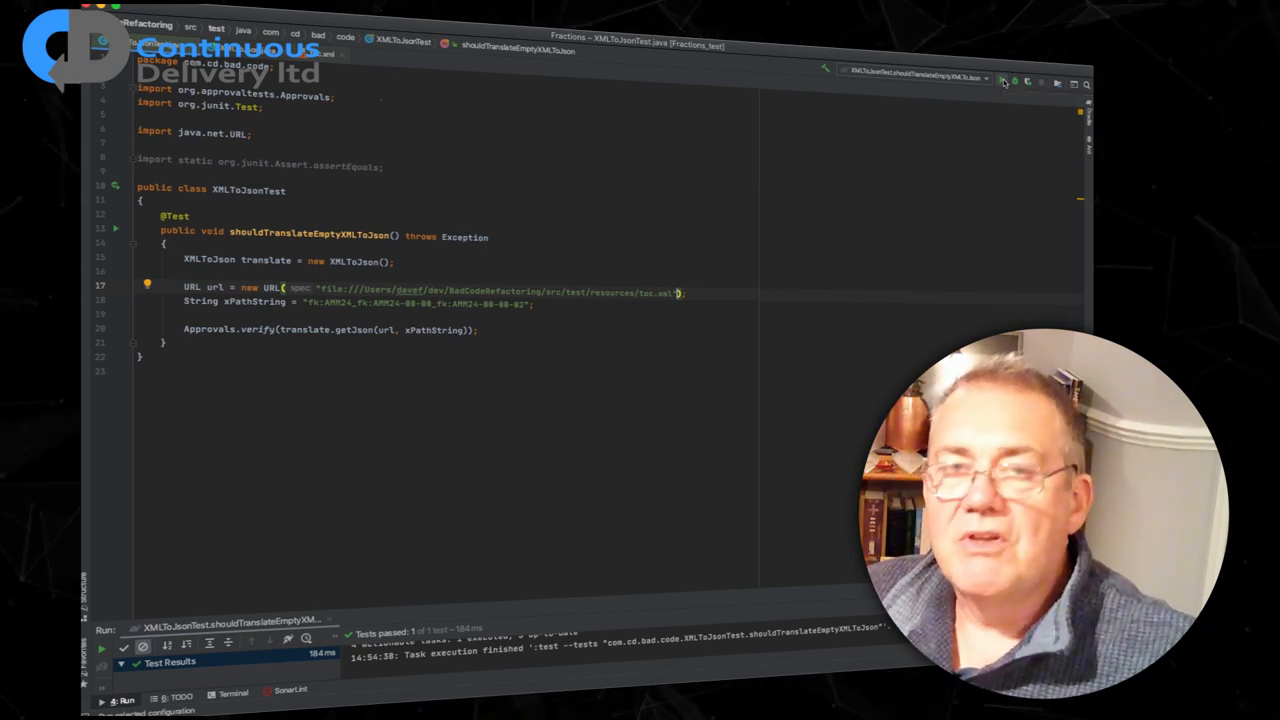
mouse_move(584, 344)
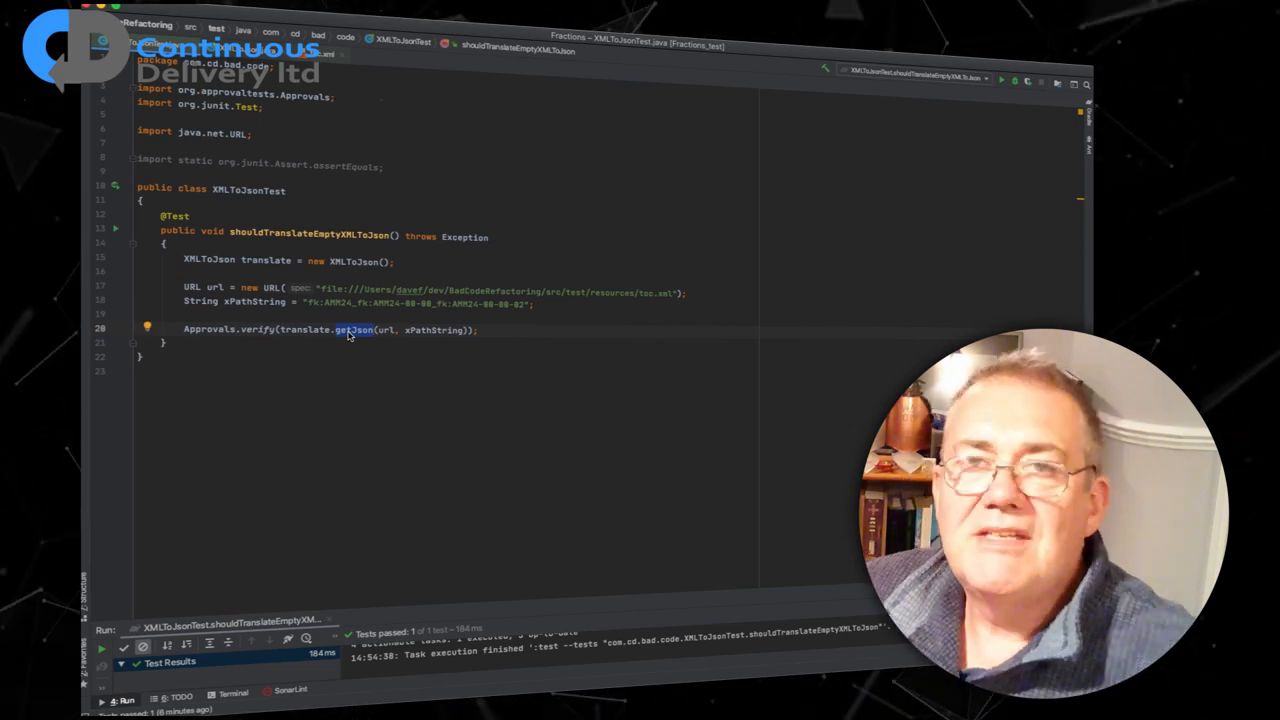
mouse_move(424, 340)
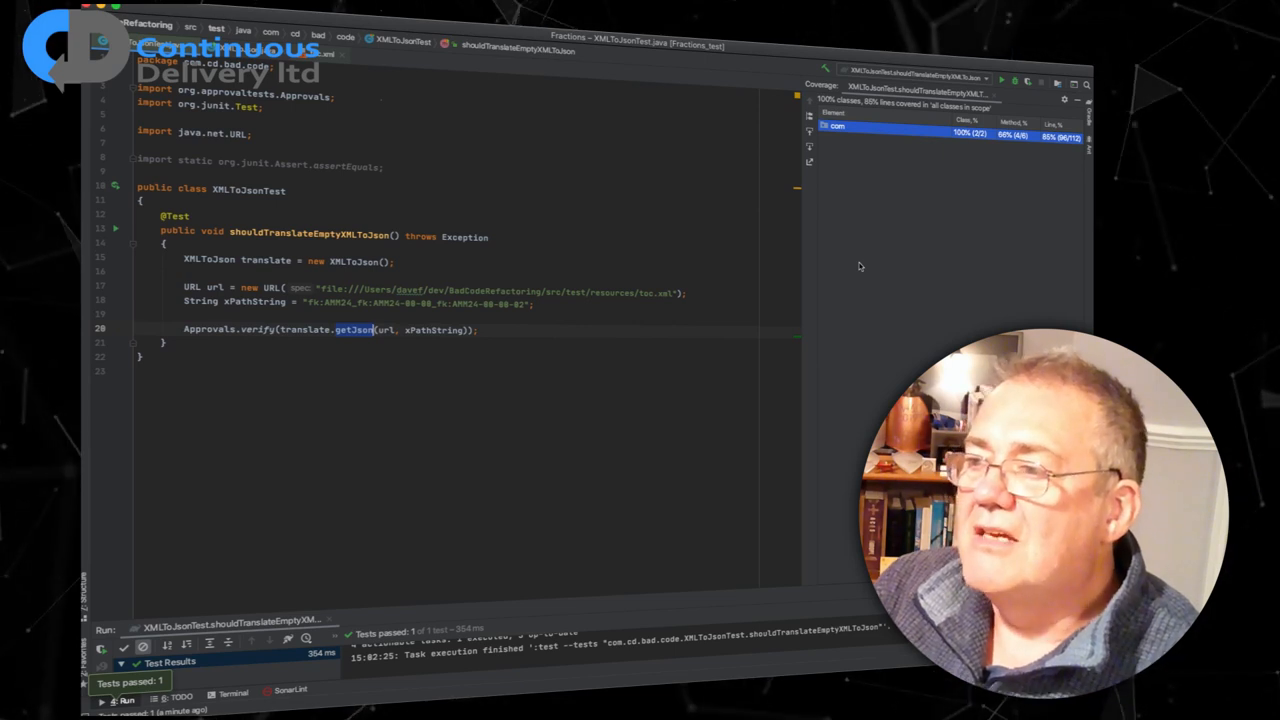
mouse_move(852, 272)
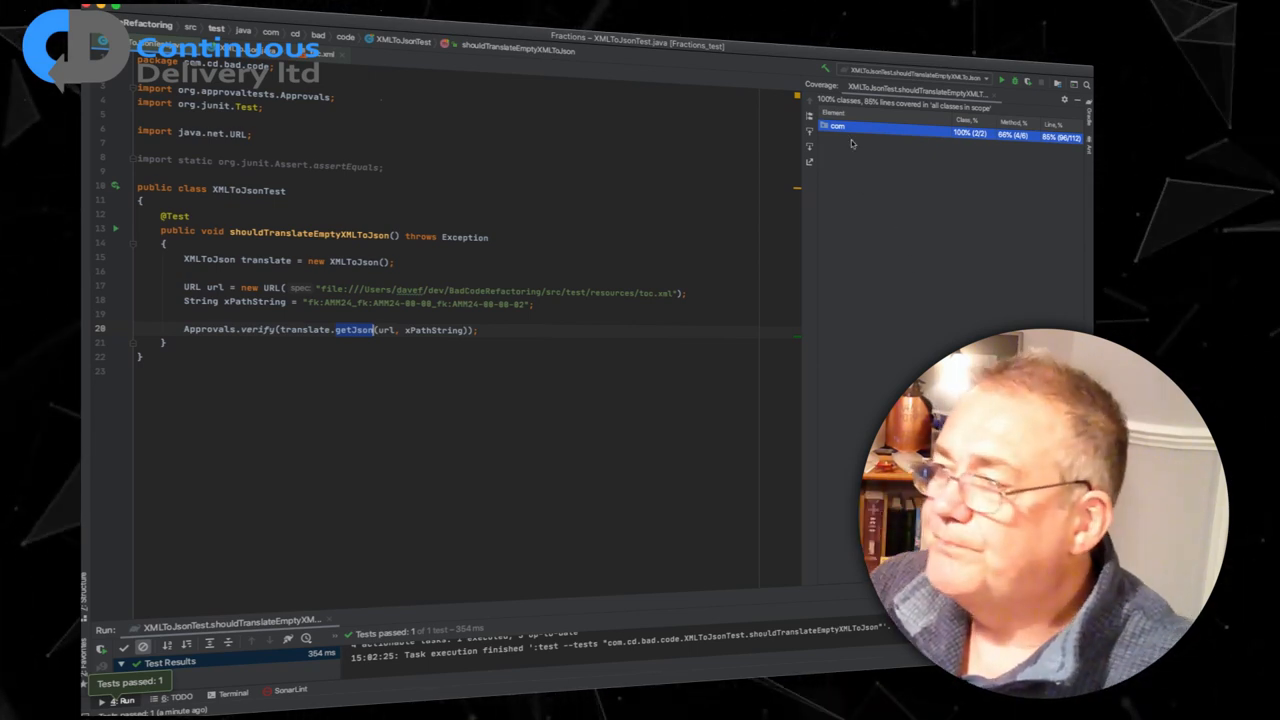
- Show XMLToJson.java from the Coverage window and scroll through the getJson implementation
left_click(824, 126)
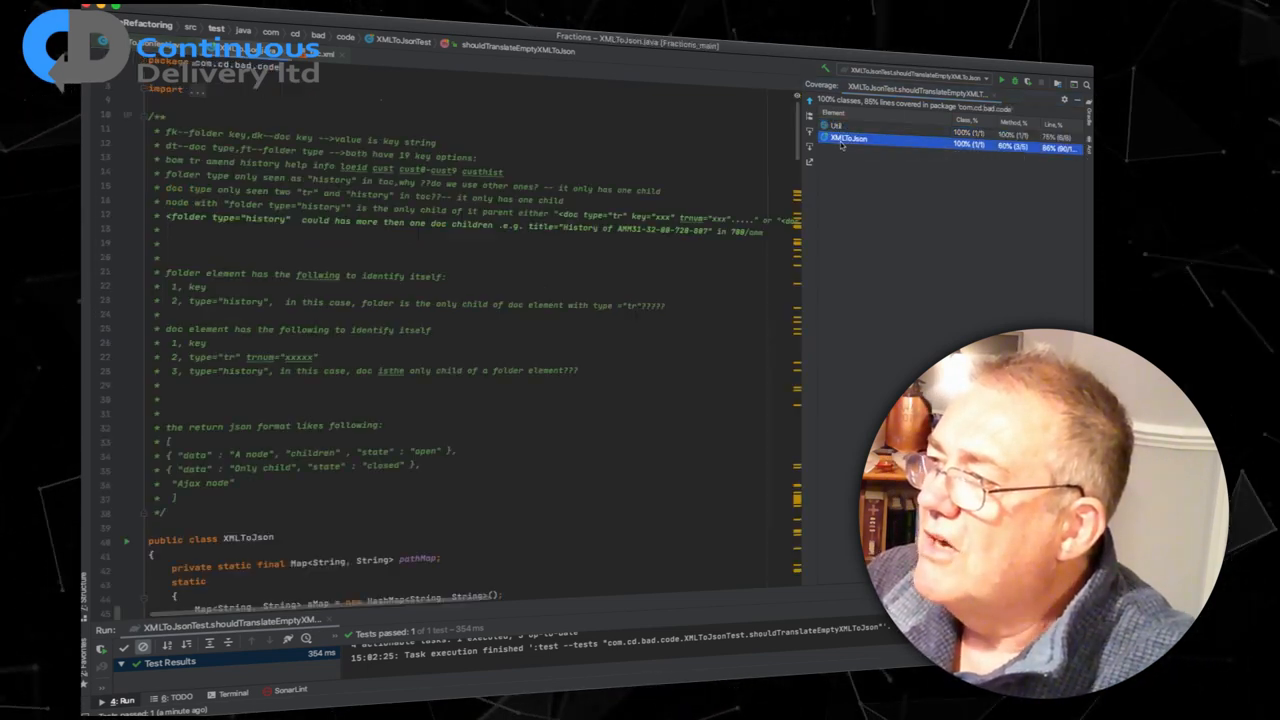
scroll("down", 3)
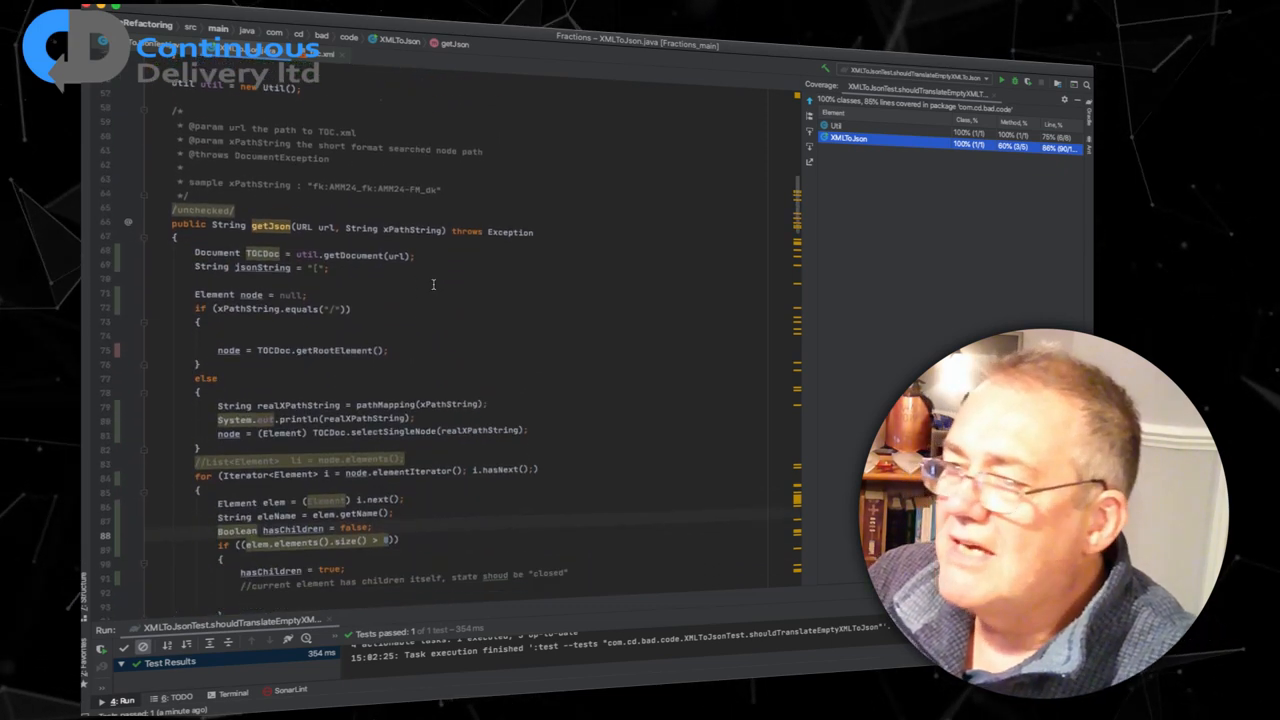
scroll("down", 3)
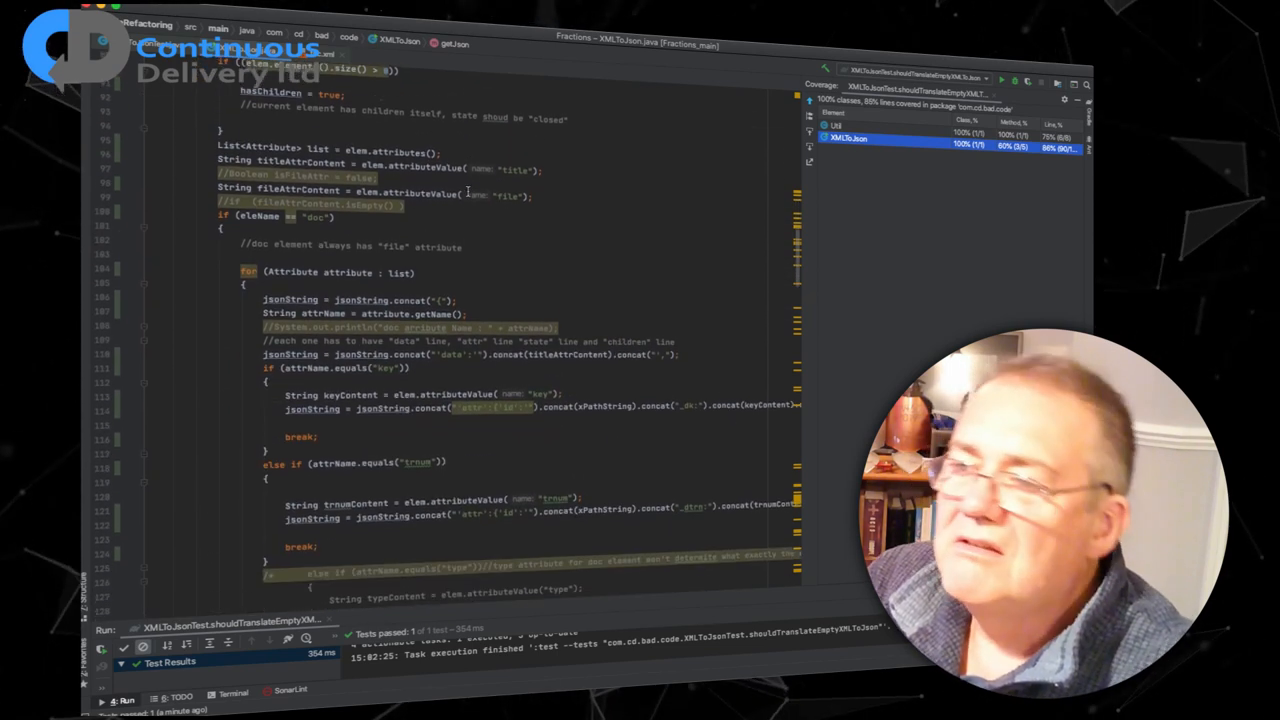
scroll("down", 3)
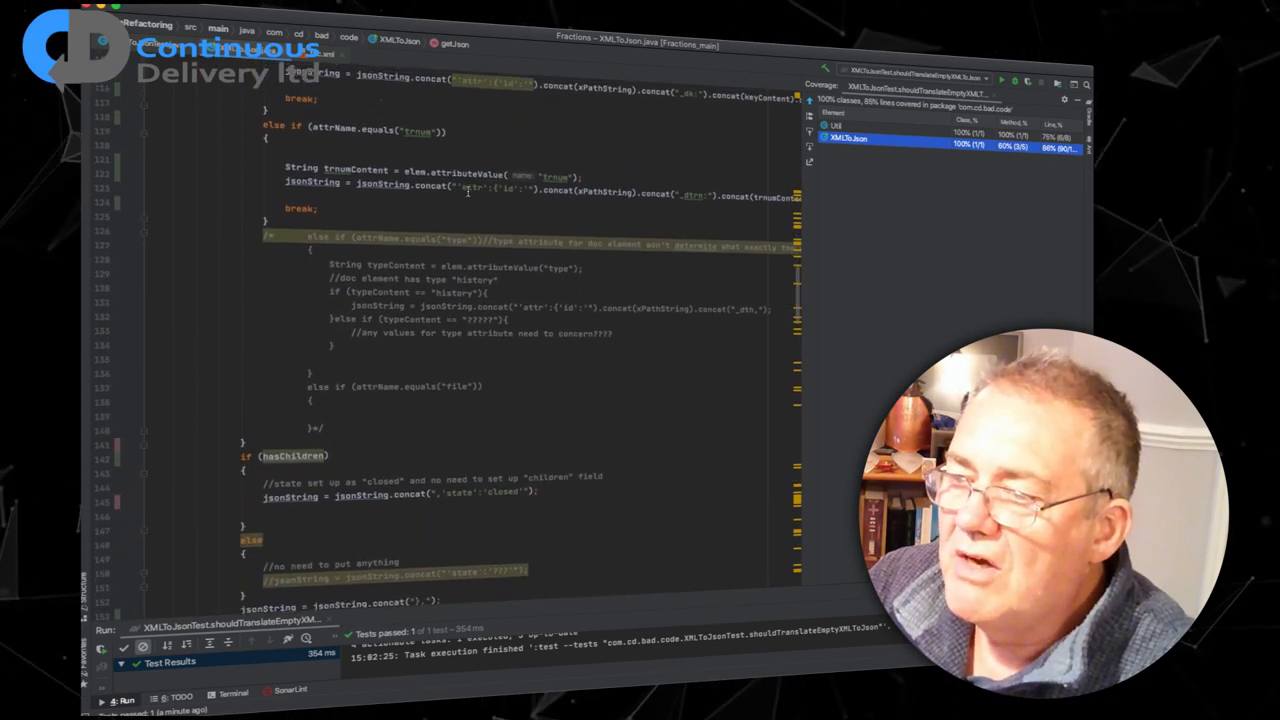
scroll("down", 3)
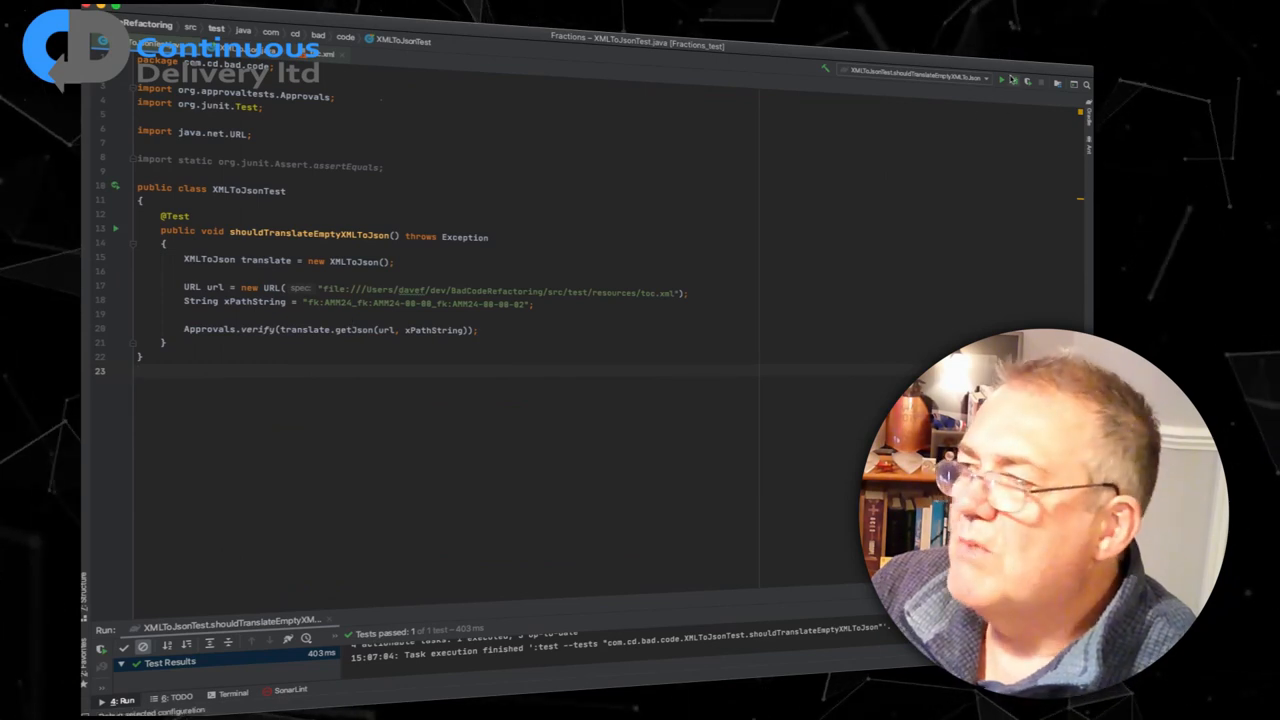
left_click(1002, 84)
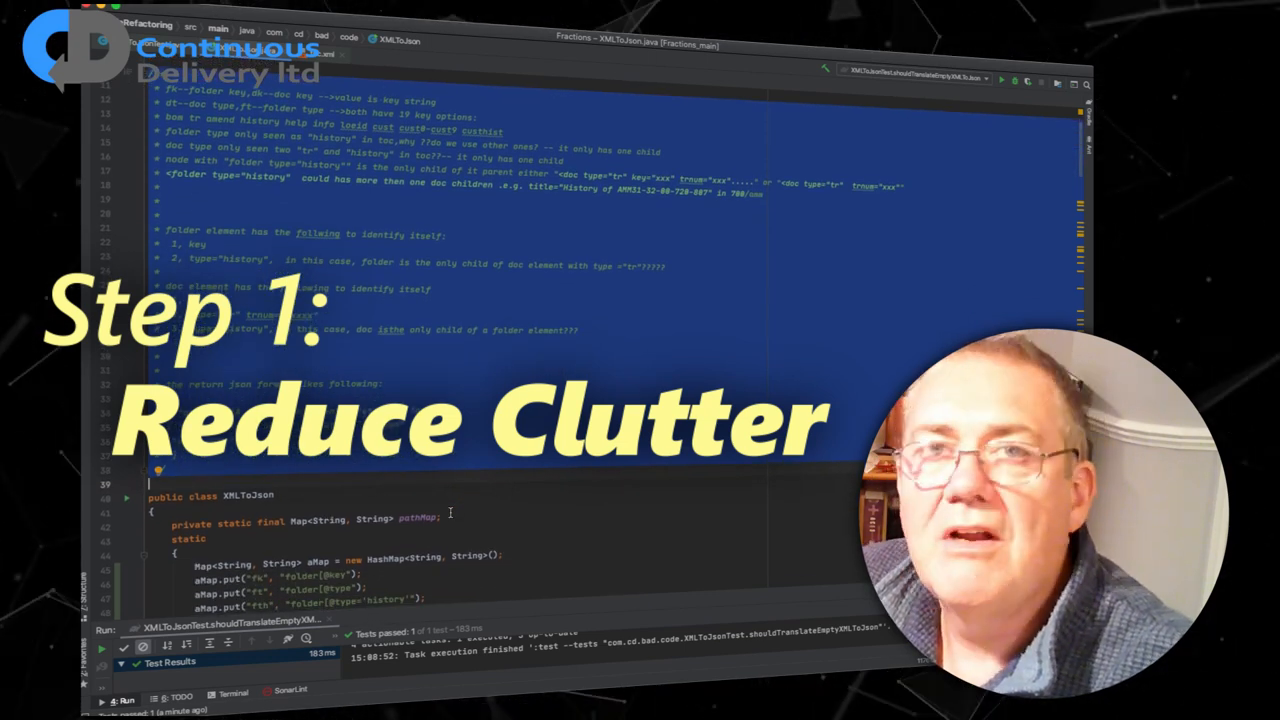
- Scroll to the comment block above 'public class XMLToJson' and remove it
scroll("down", 3)
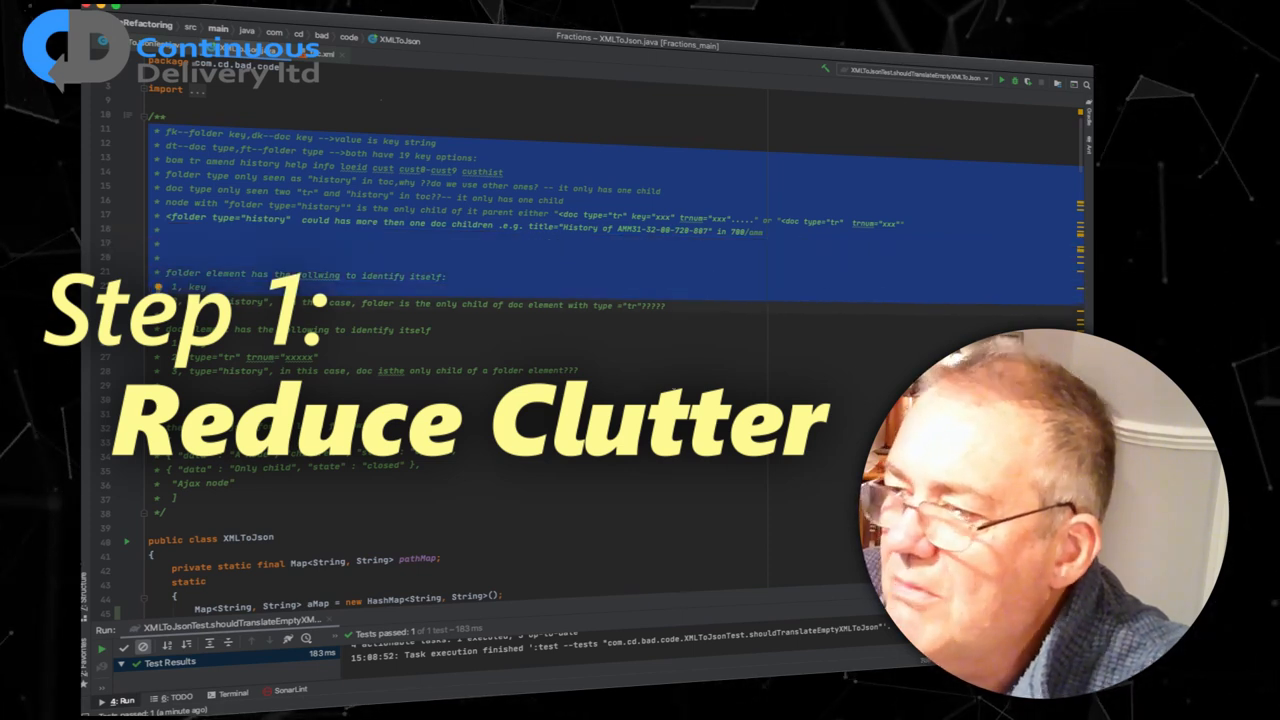
scroll("down", 3)
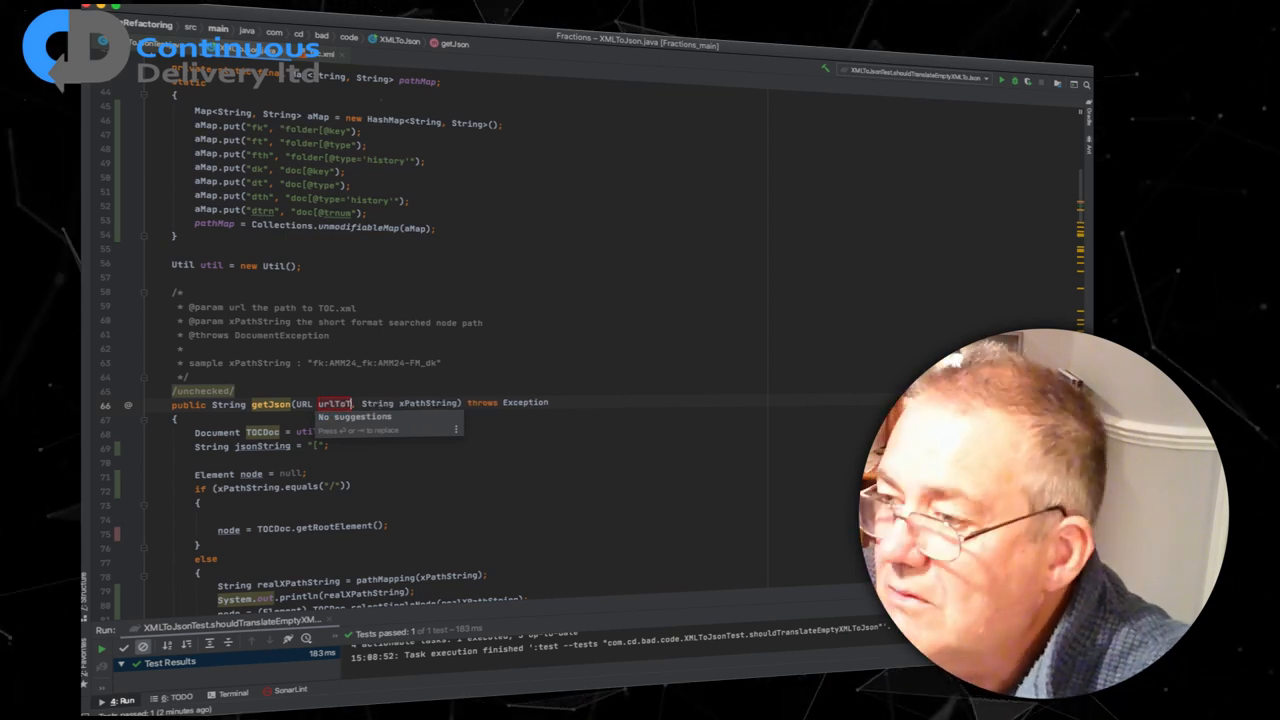
- Rename the getJson URL parameter to urlToTOC and target the commented-out Element line above the loop
type("OC")
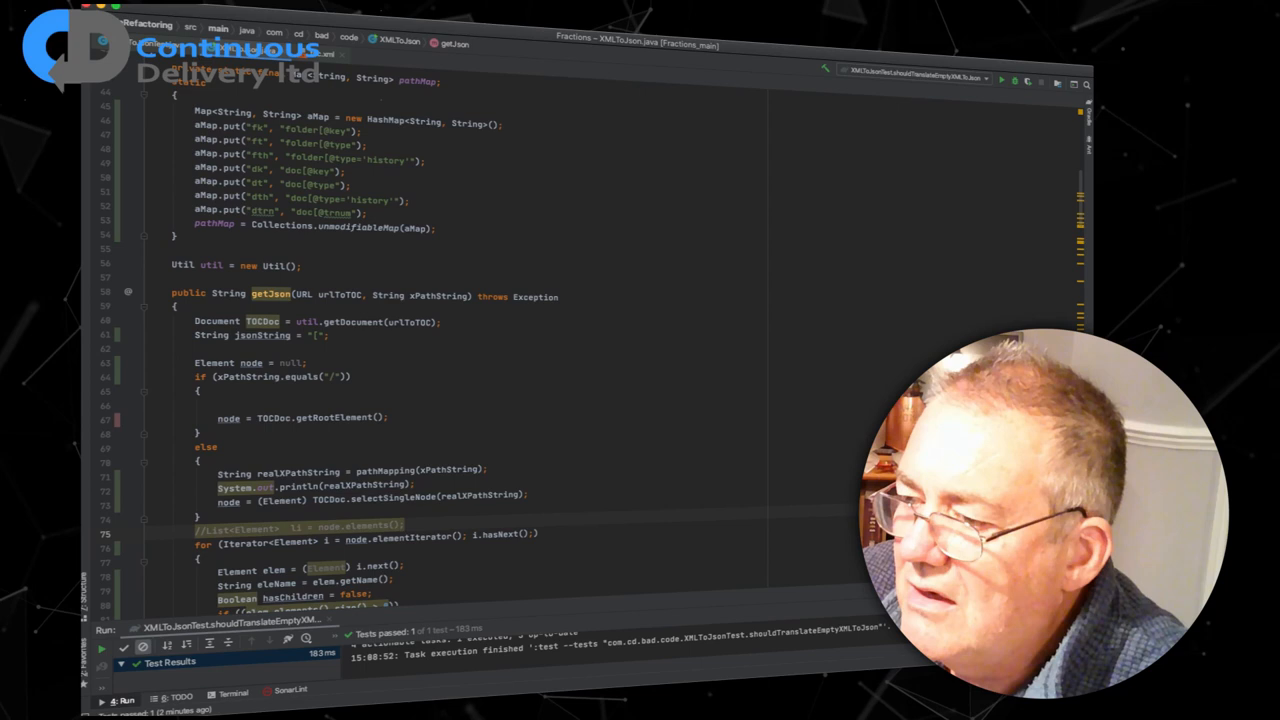
left_click(300, 528)
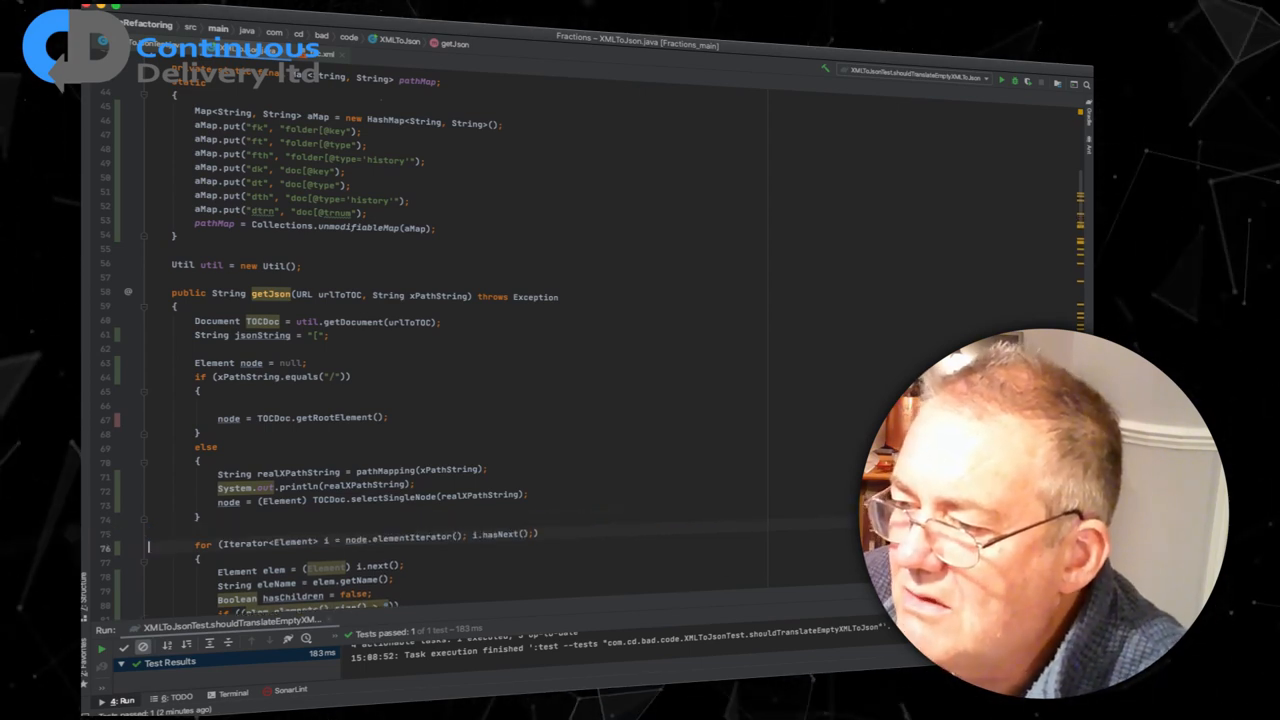
scroll("down", 3)
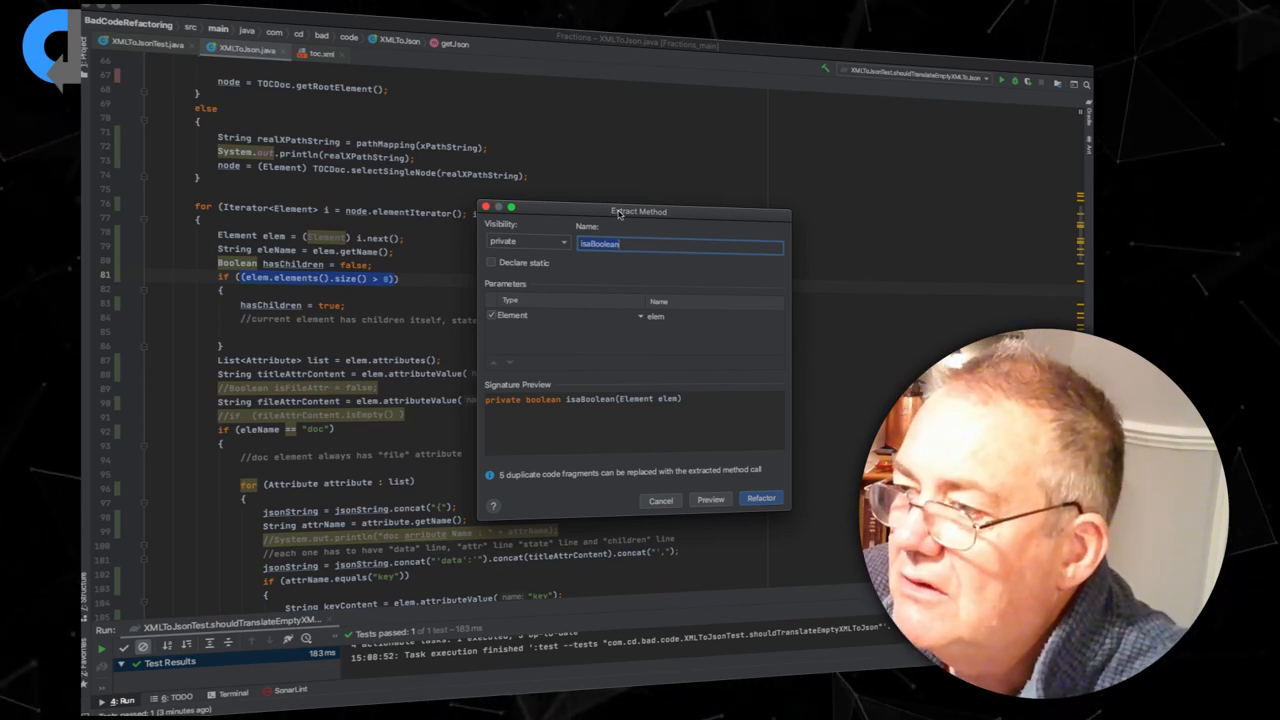
- Extract the child-count check into a private hasChildren method and apply it to duplicate fragments
type("has")
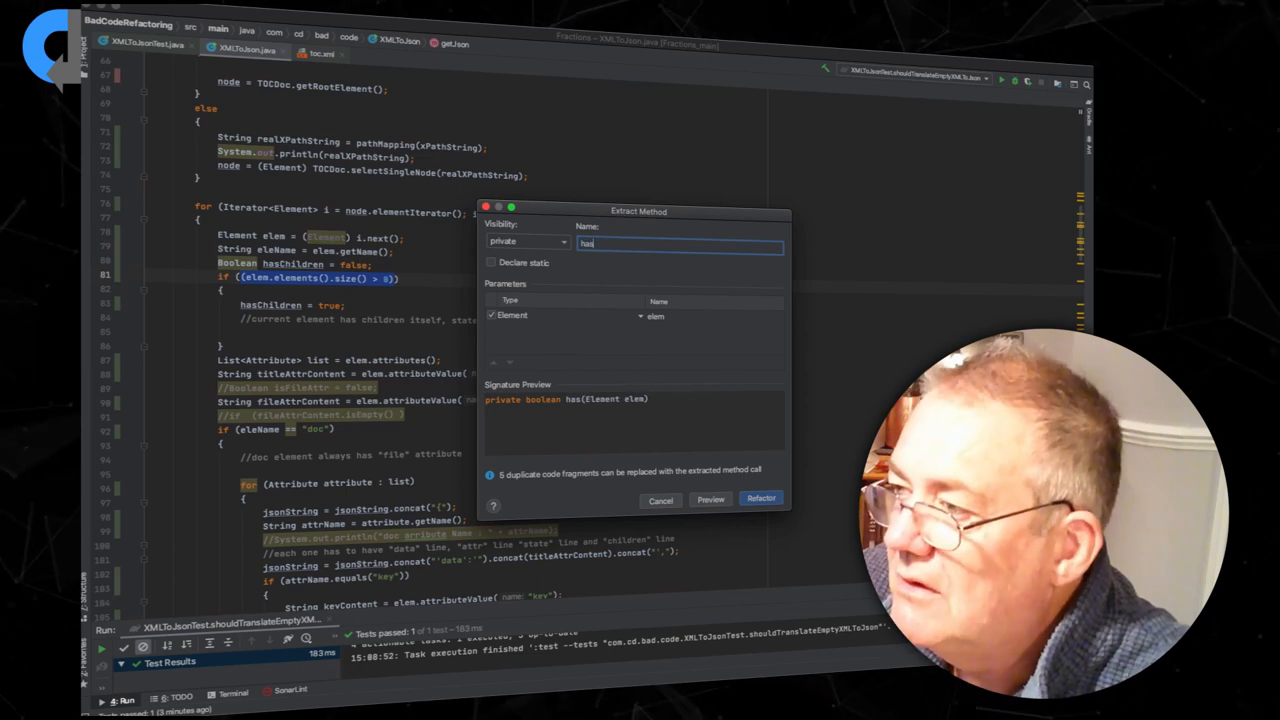
type("hasChildren")
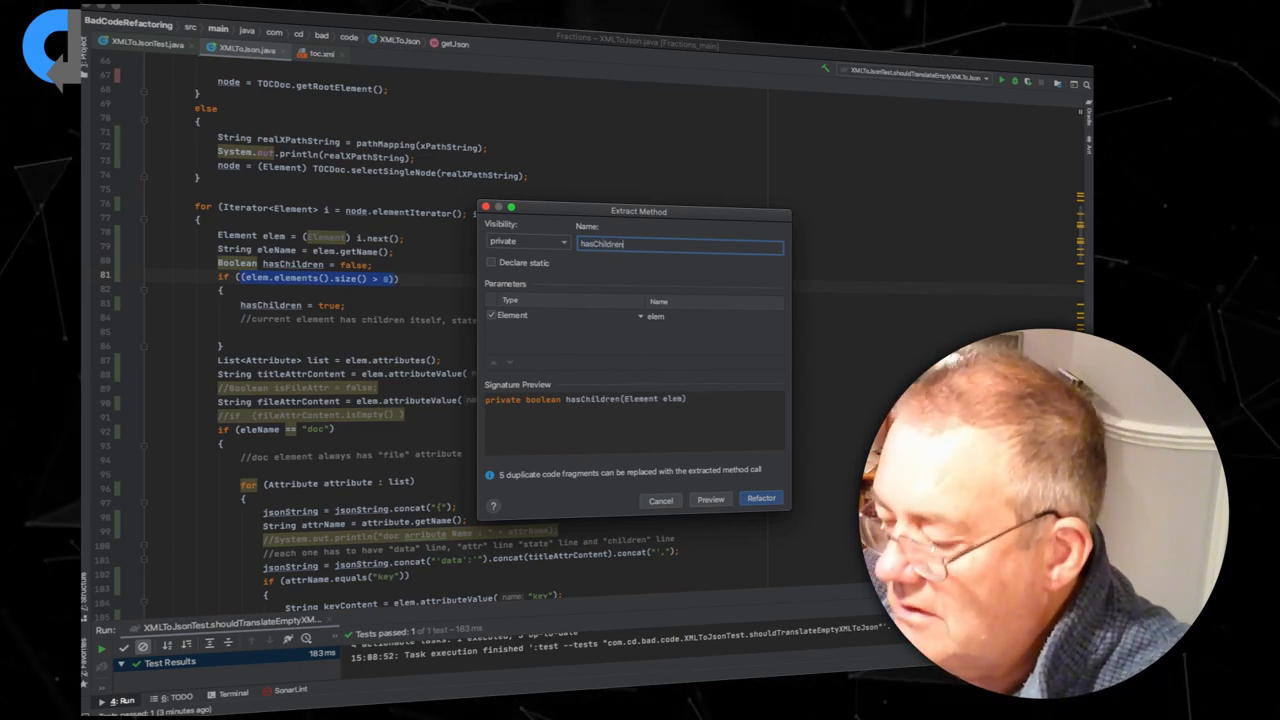
left_click(760, 498)
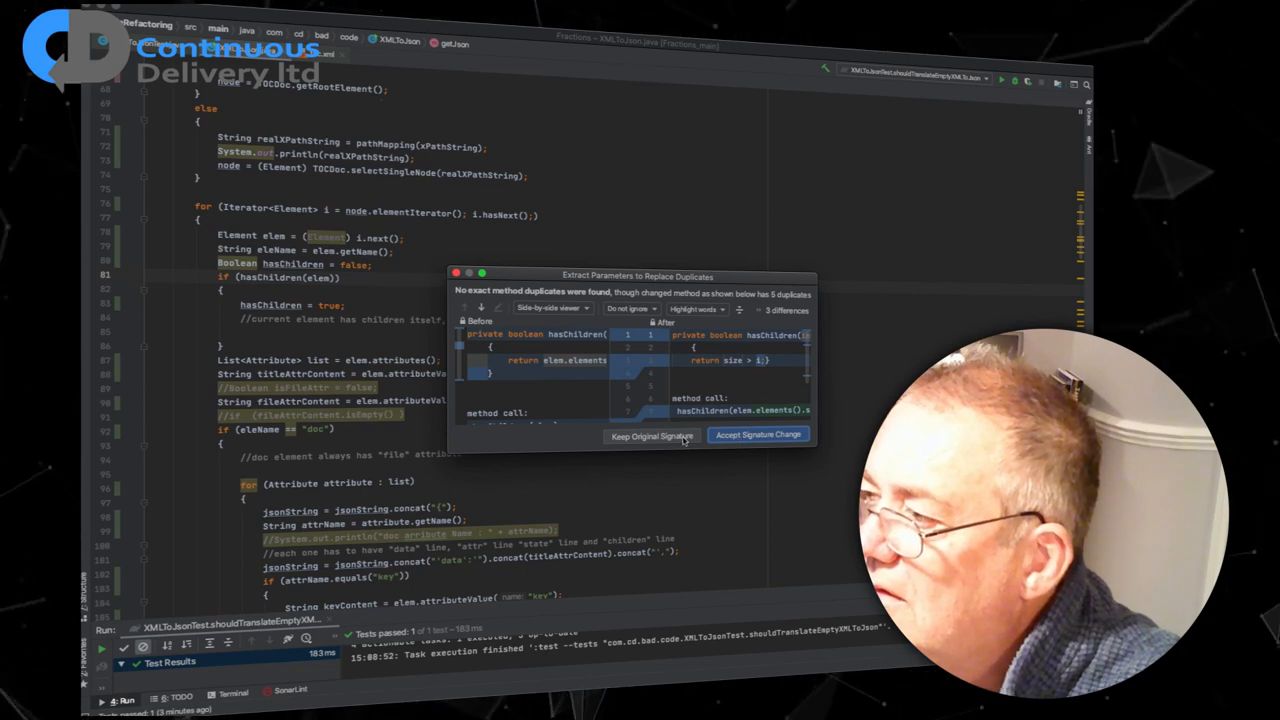
left_click(652, 436)
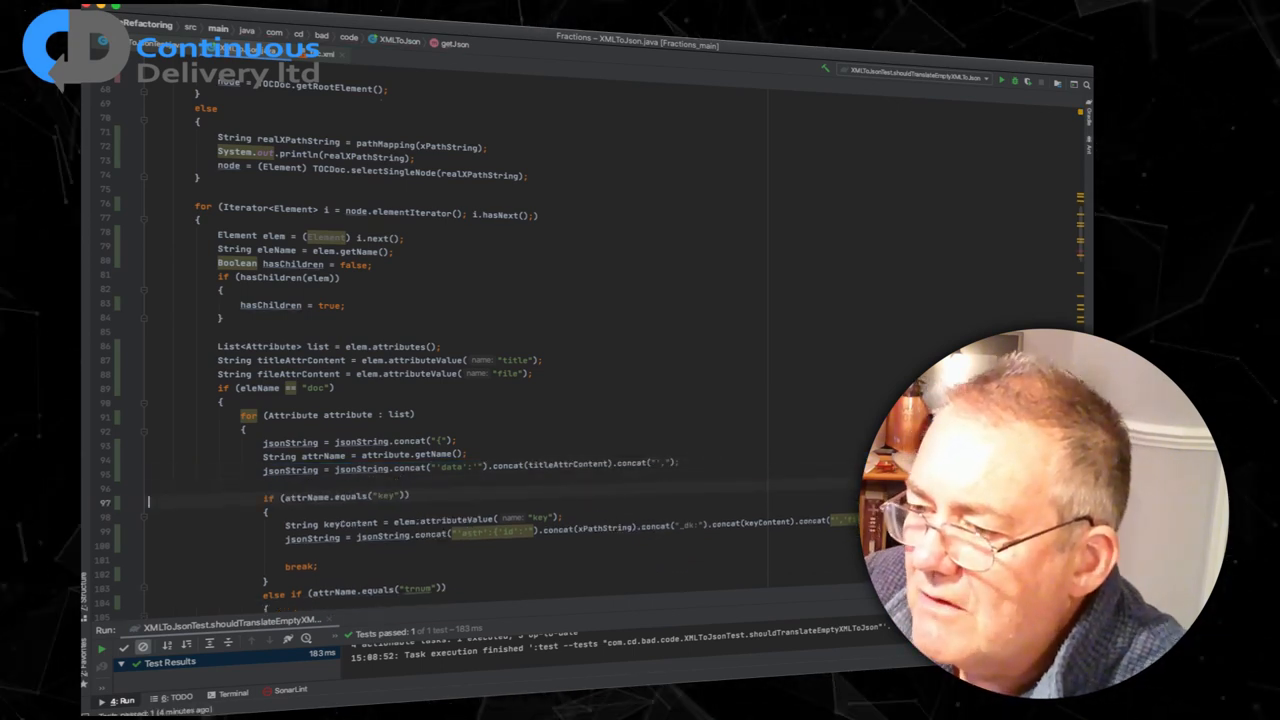
- Scroll down getJson past the cleaned element loop to the commented-out attribute block
scroll("down", 3)
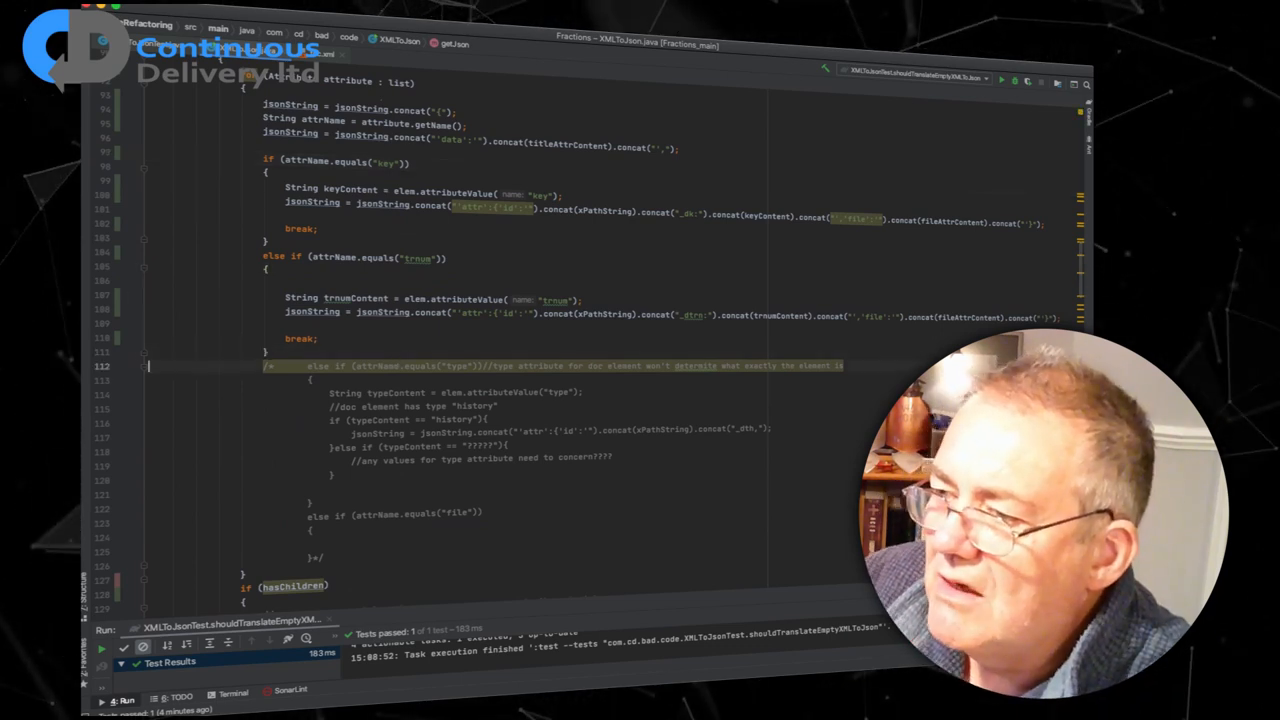
- Select the commented-out else-if block for the type and file attributes to delete it
left_click_drag(270, 364, 330, 478)
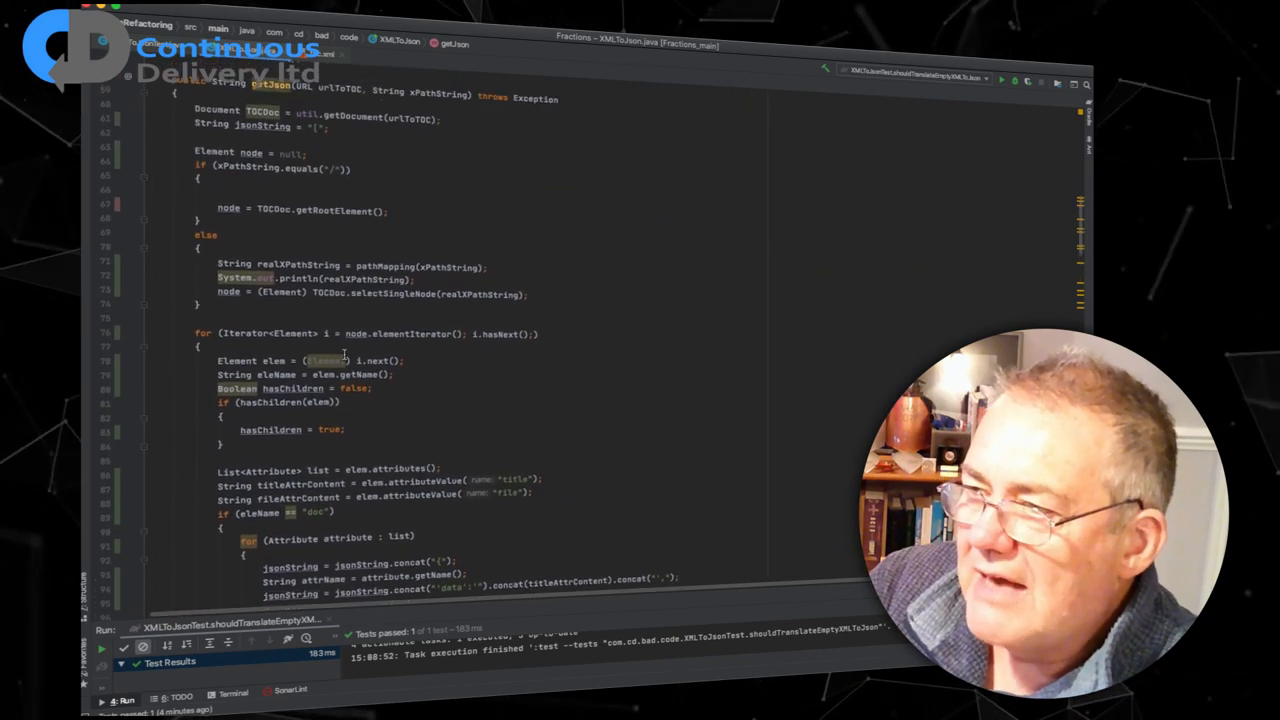
scroll("down", 3)
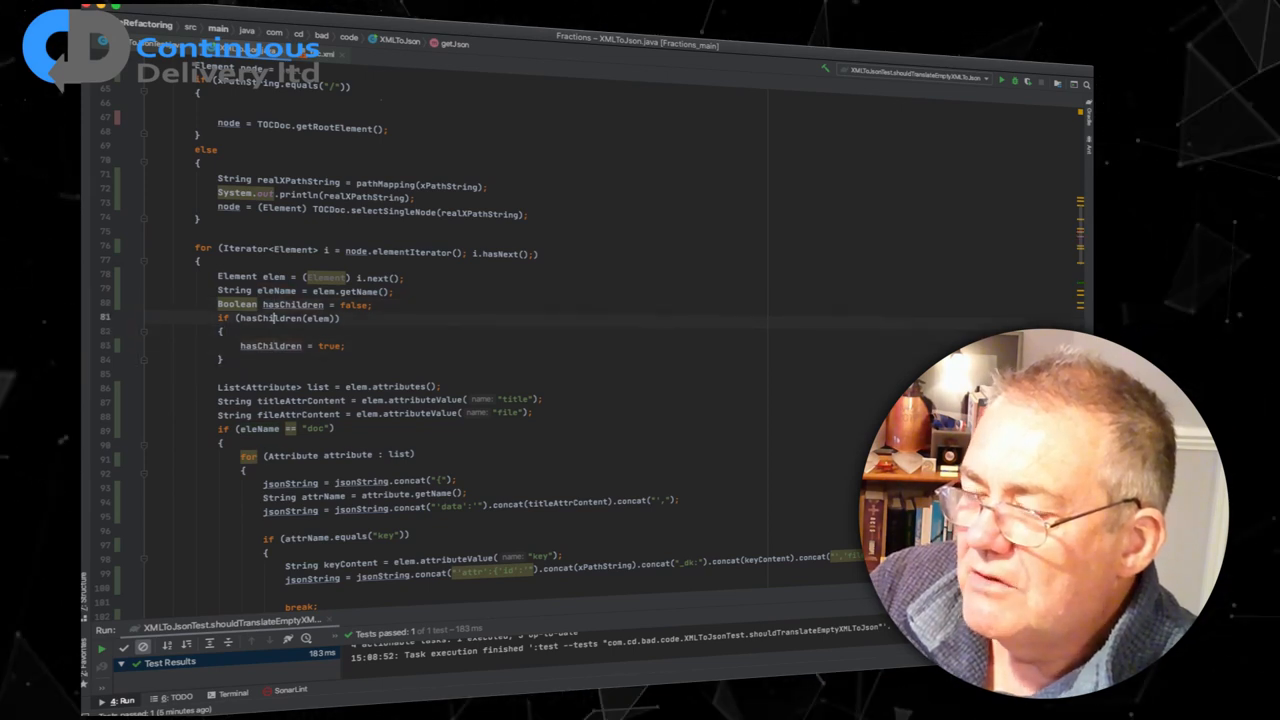
scroll("down", 3)
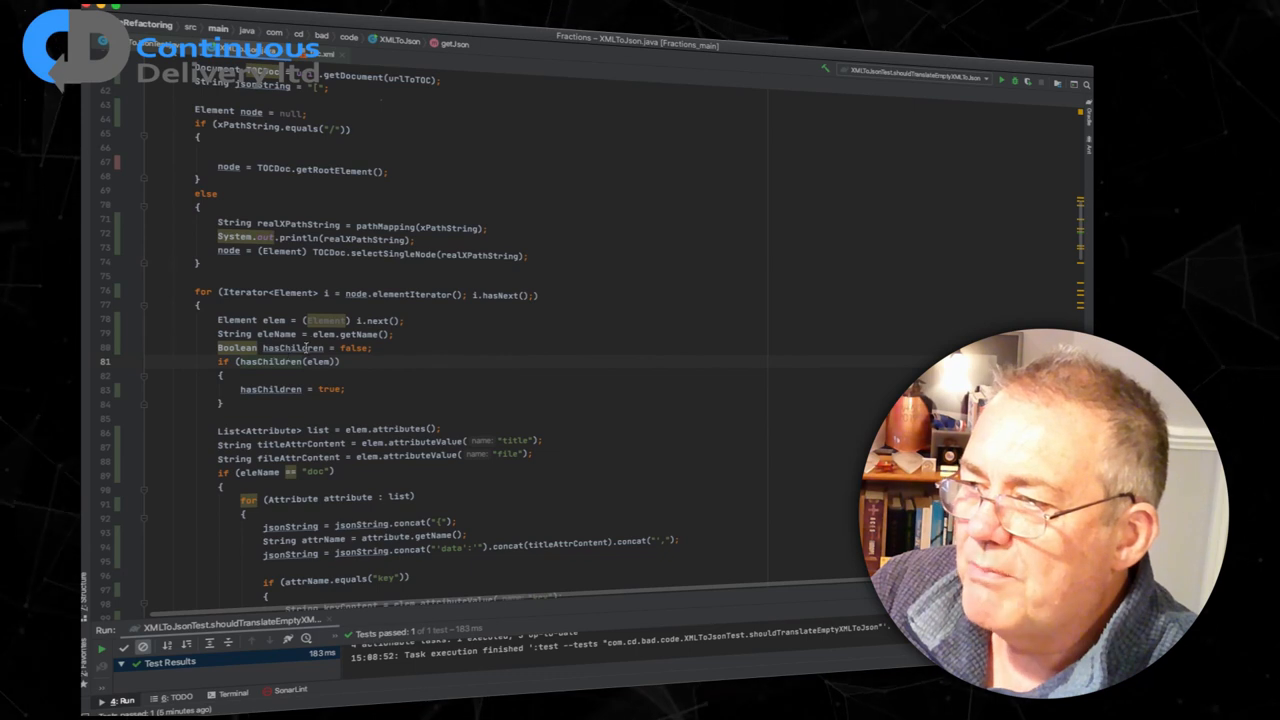
double_click(270, 360)
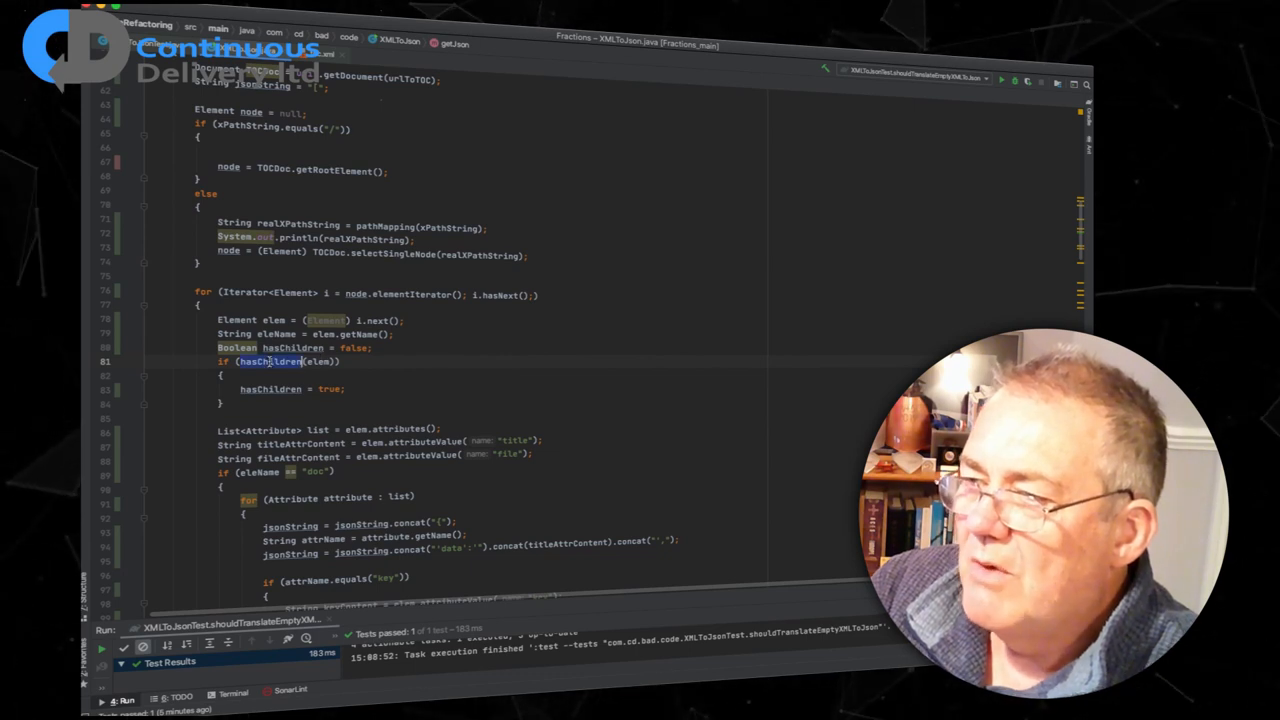
scroll("down", 3)
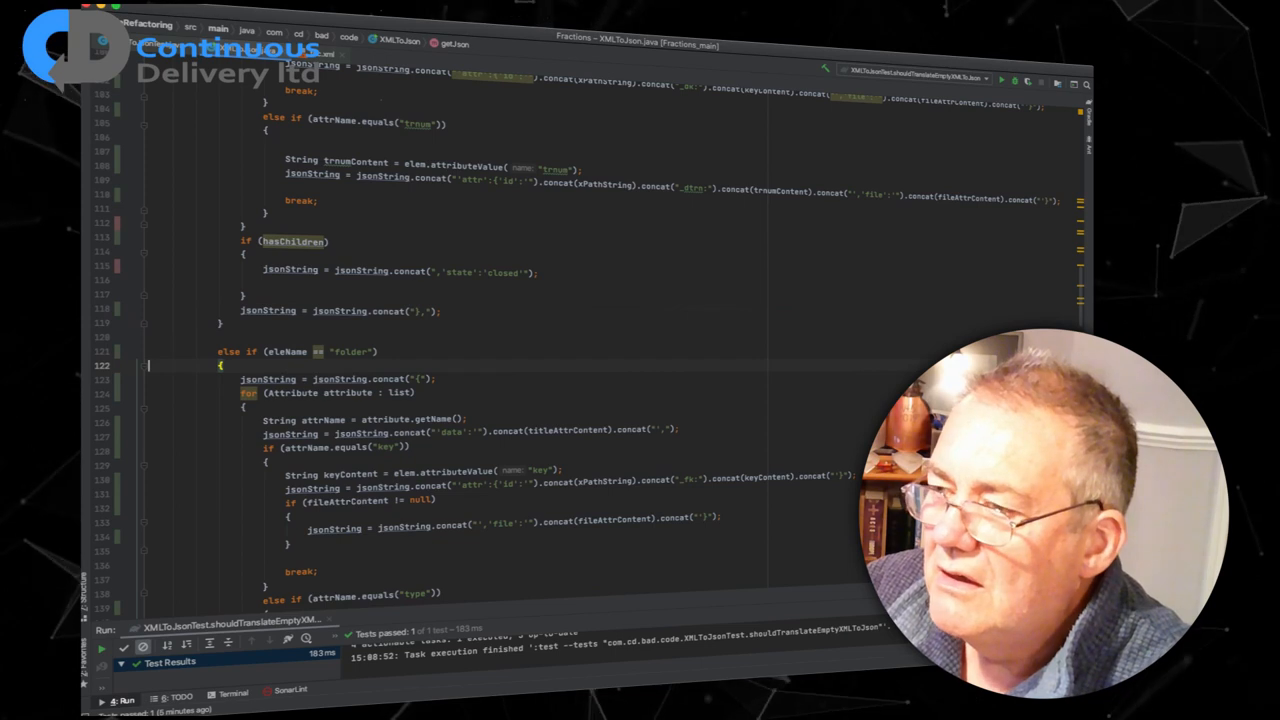
- Delete the empty else if (typeContent == "?????") branch from getJson
scroll("down", 3)
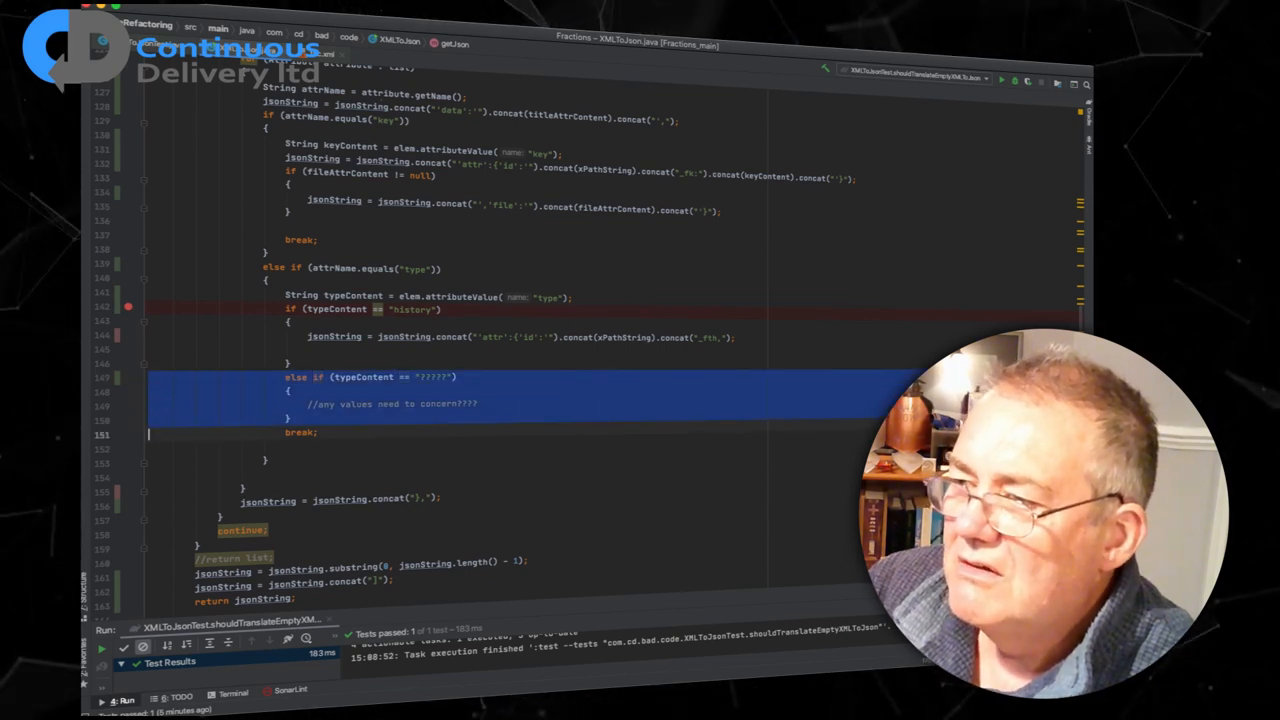
key("Delete")
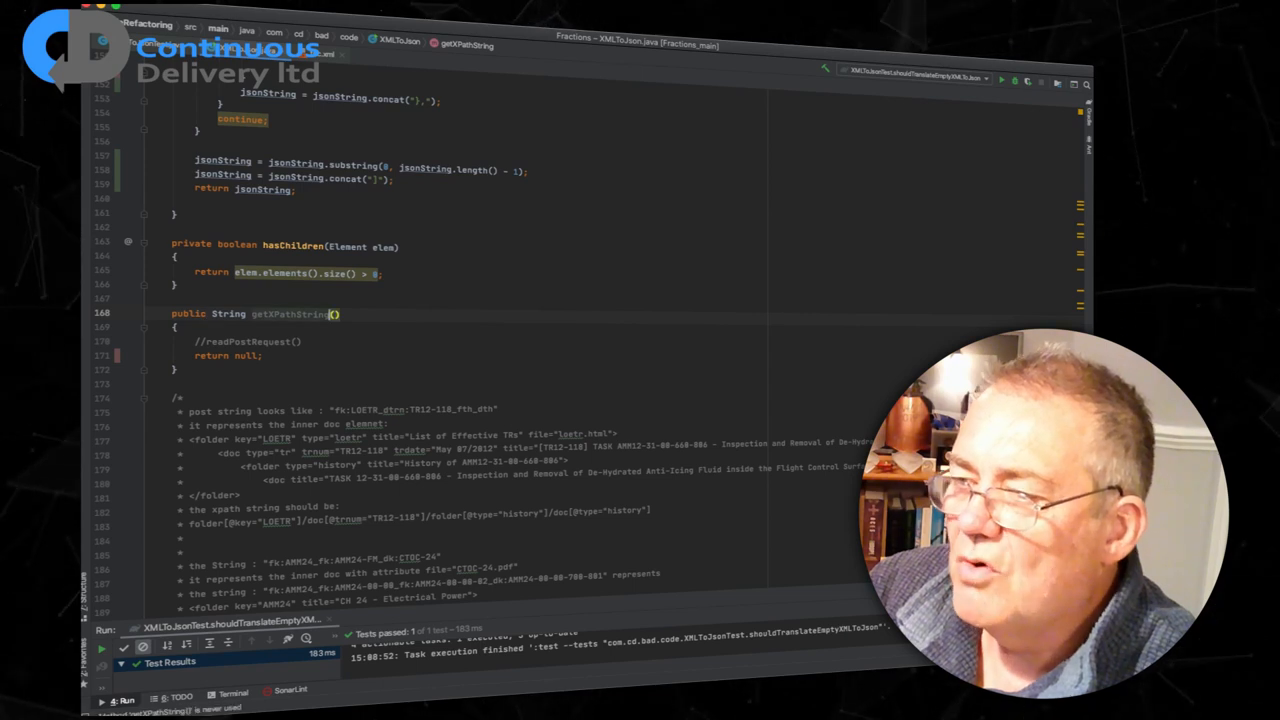
- Remove the //readPostRequest line from getPathString and scroll to pathMapping
double_click(290, 312)
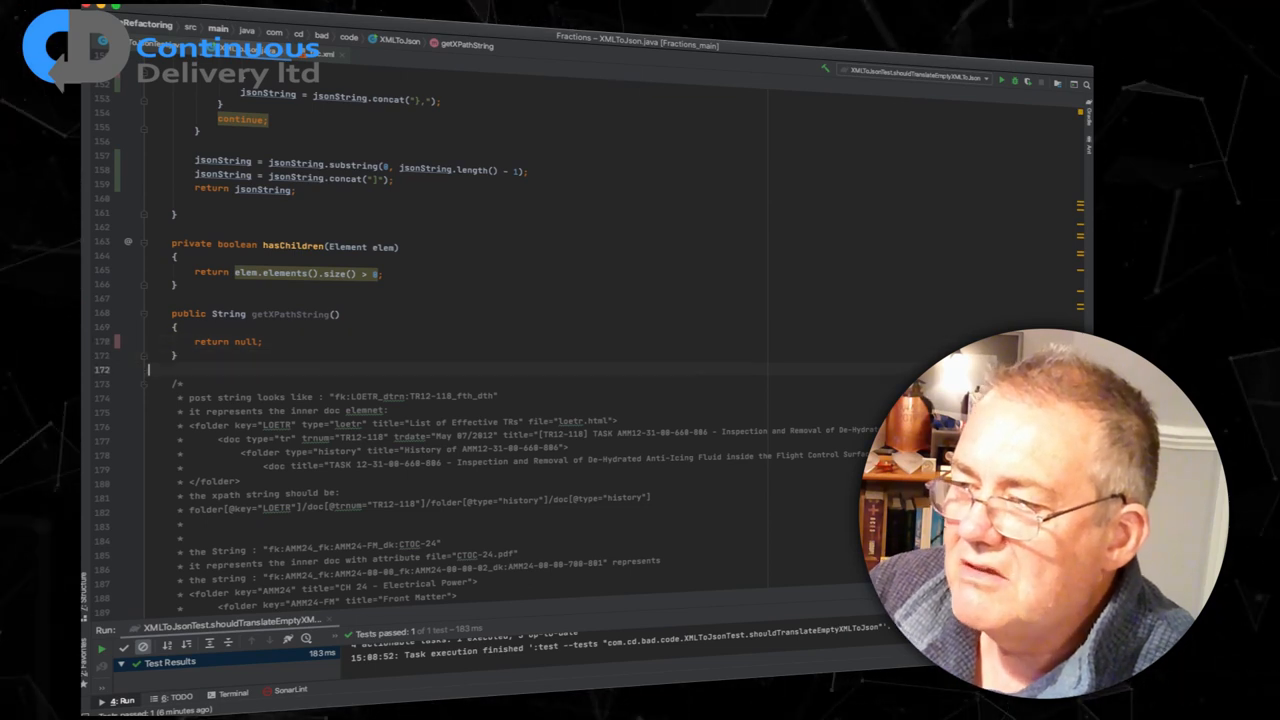
scroll("down", 3)
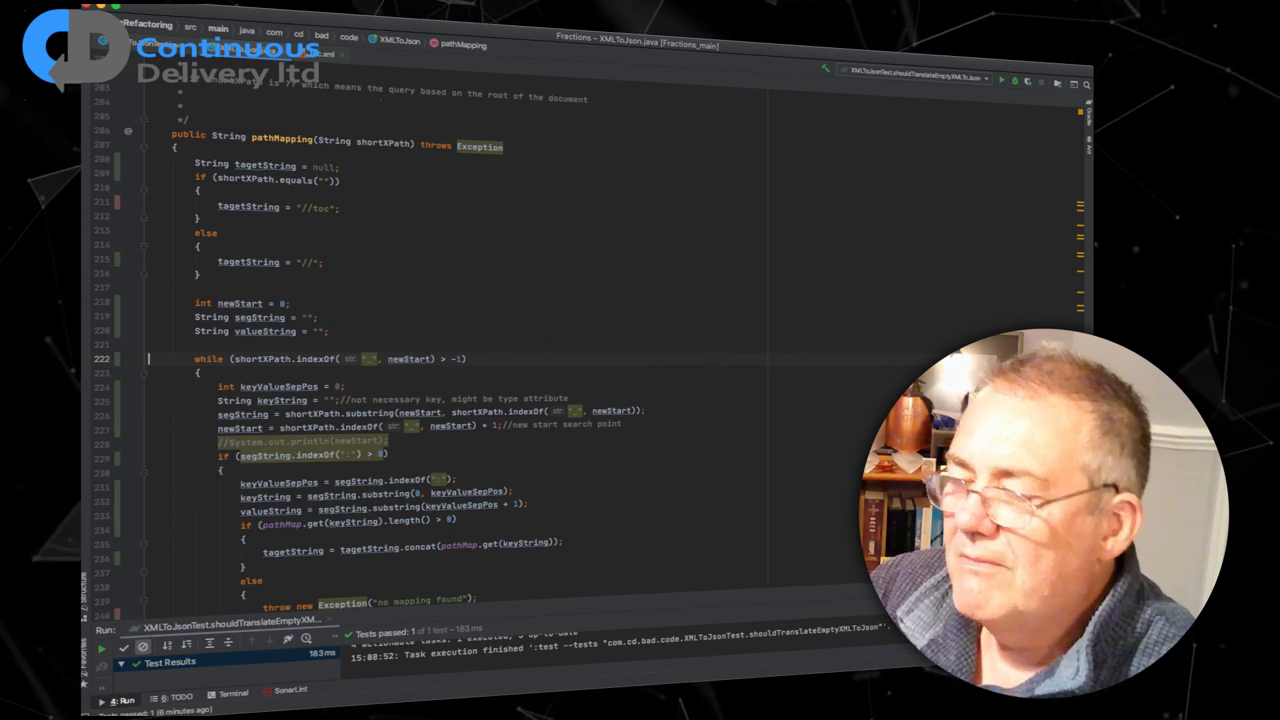
- Scroll through pathMapping's while loop, clearing its trailing comments and commented-out println
scroll("down", 3)
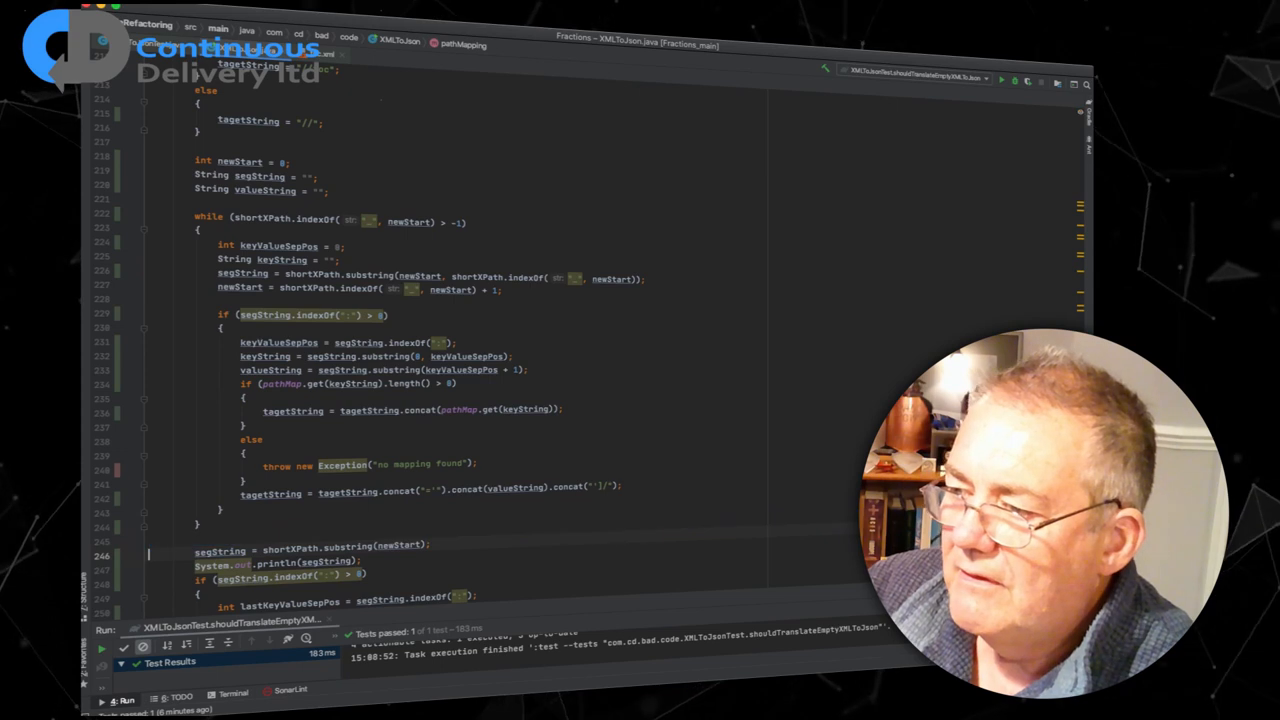
scroll("down", 3)
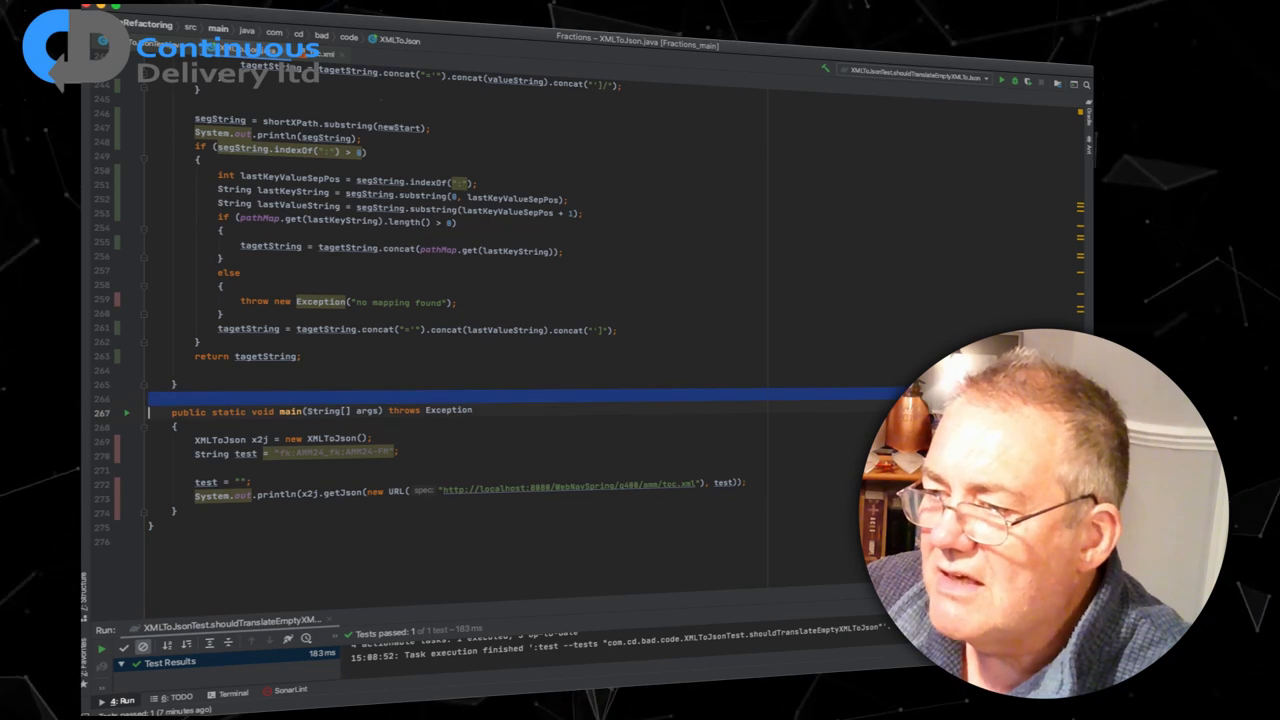
- Select the entire main method of XMLToJson for deletion
left_click_drag(172, 410, 172, 524)
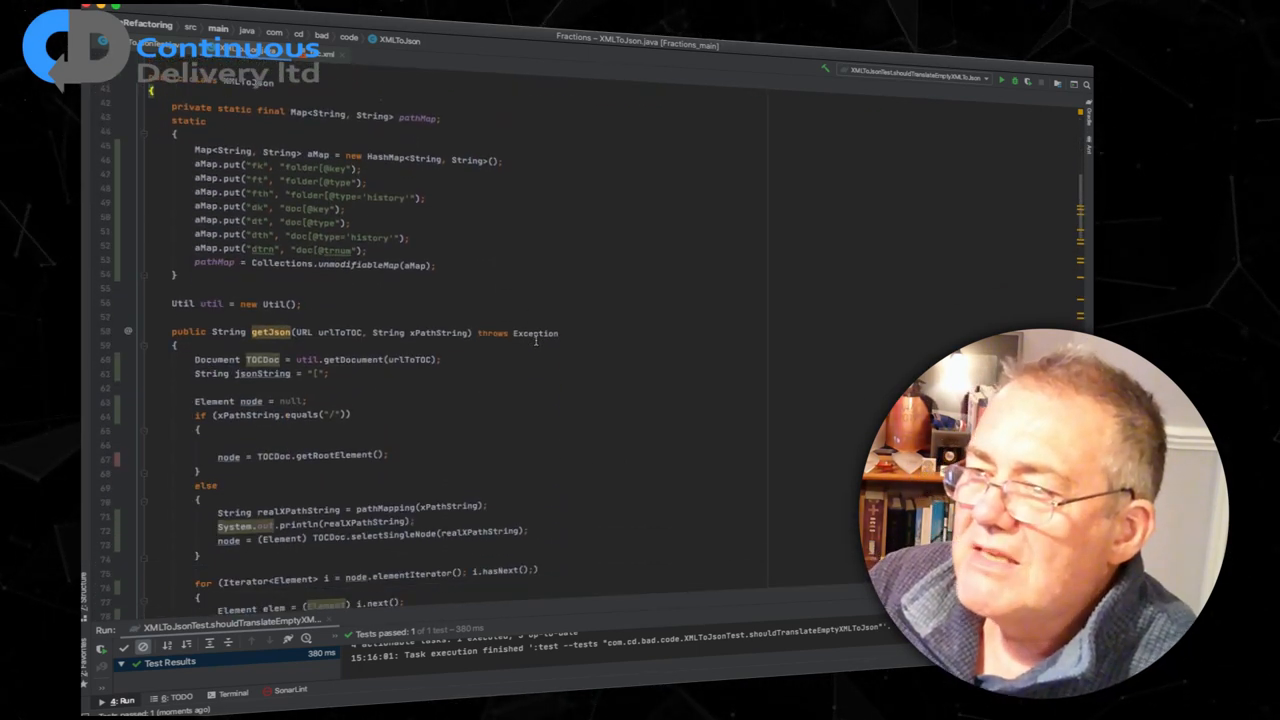
scroll("down", 3)
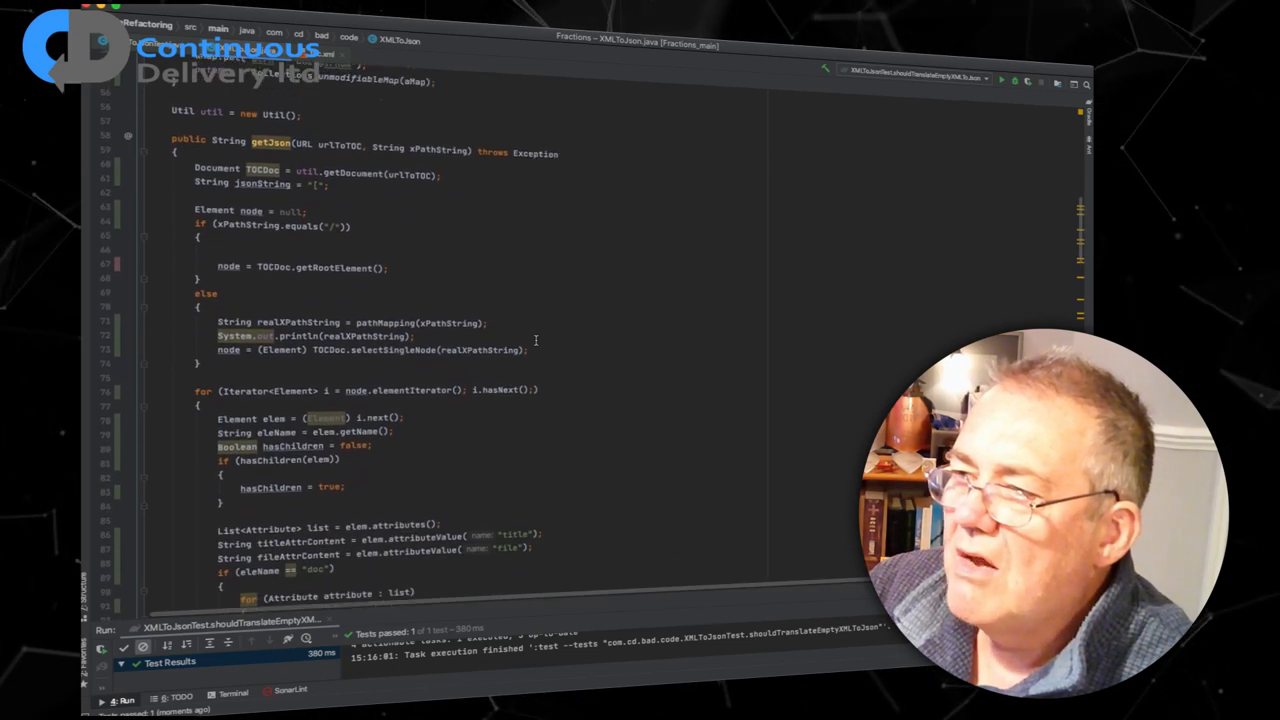
scroll("down", 3)
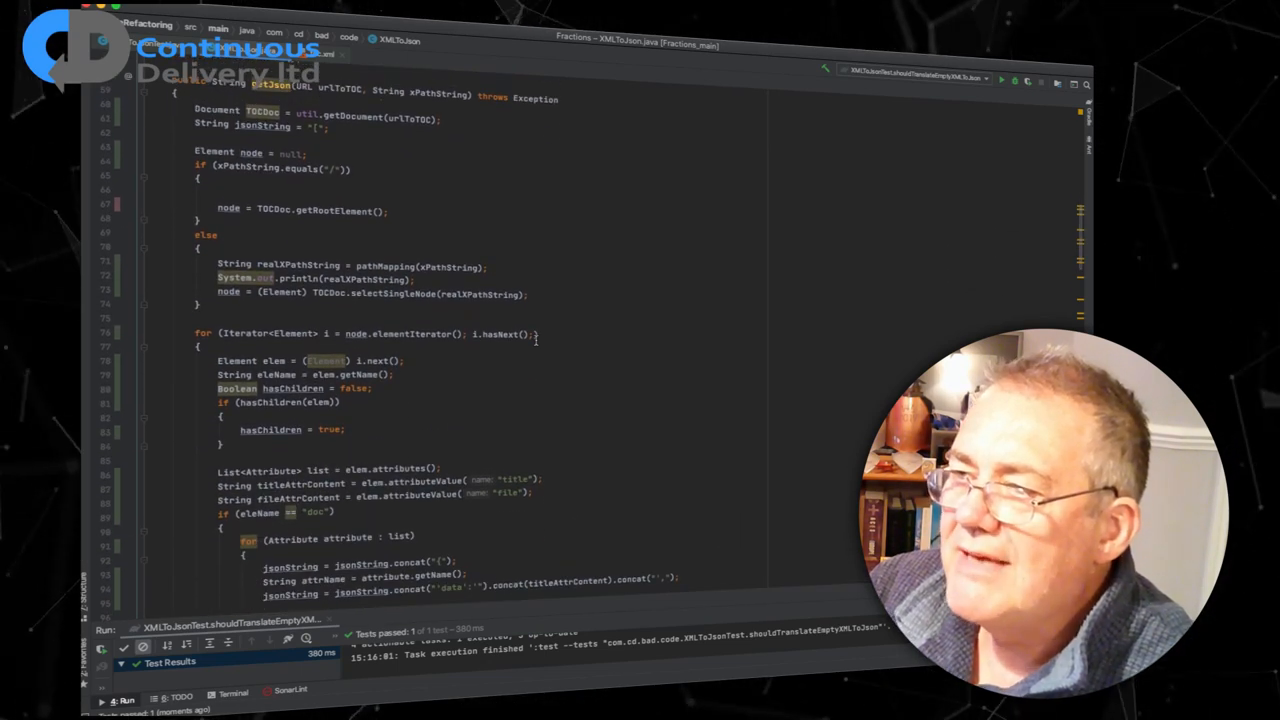